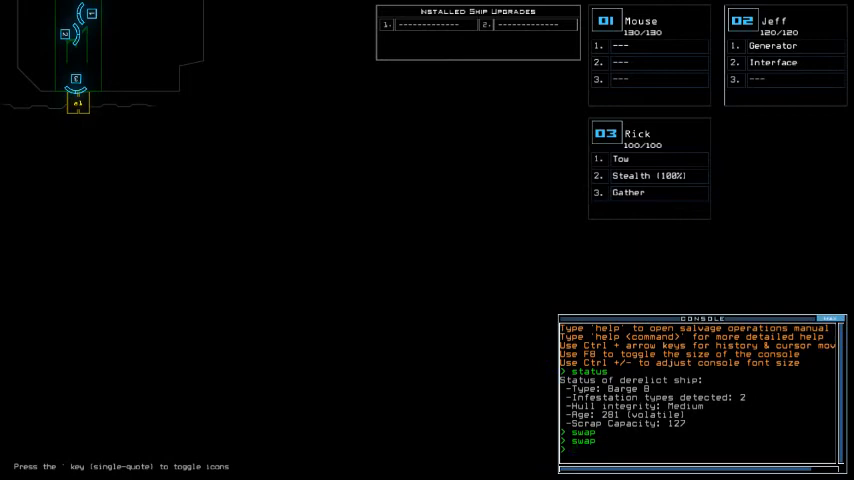
pyautogui.moveTo(670, 164)
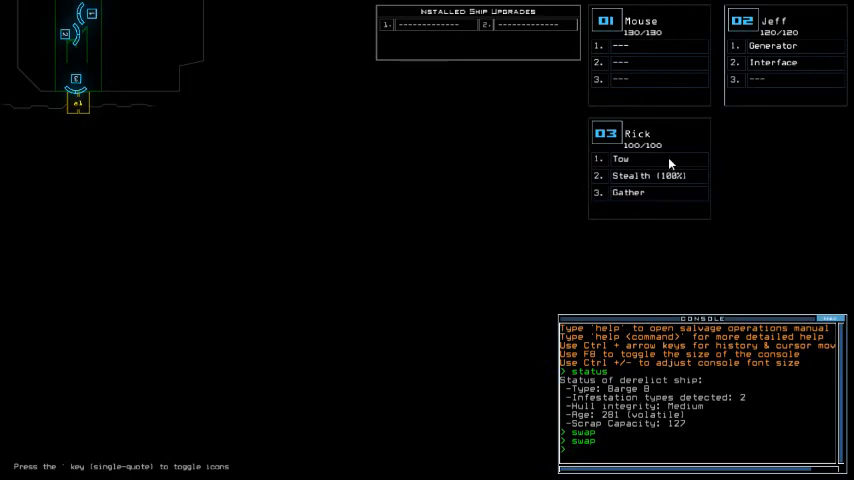
pyautogui.moveTo(660, 168)
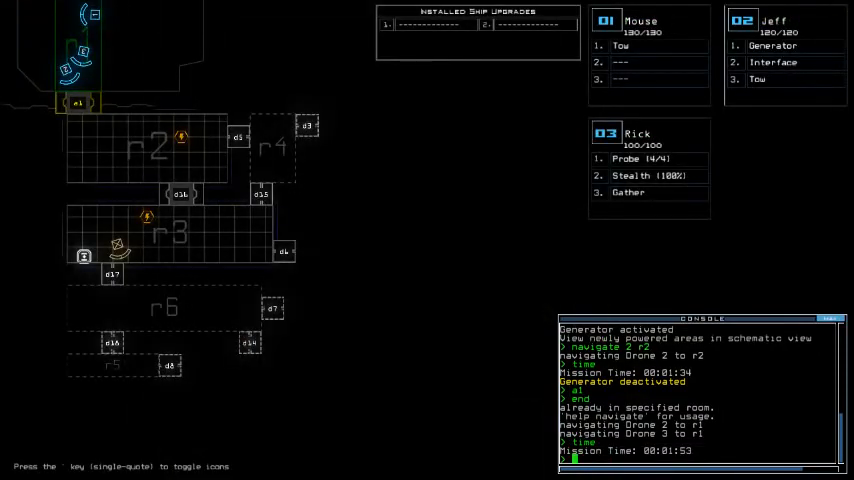
# Step: Check the remaining mission time twice while the drones move toward r7
pyautogui.write('time')
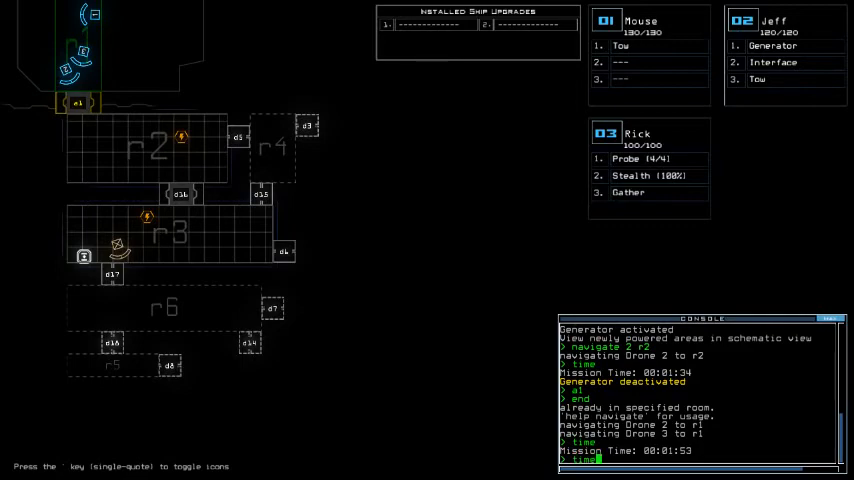
pyautogui.write('time')
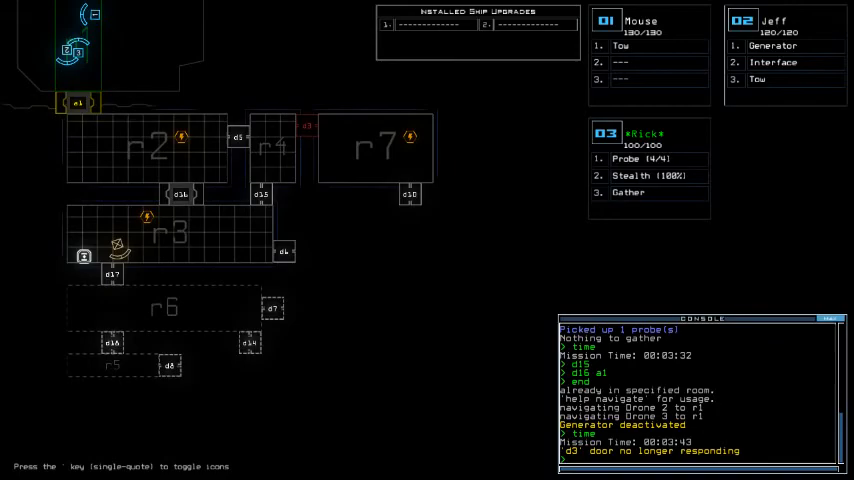
# Step: Check the remaining mission time before closing the door
pyautogui.write('time')
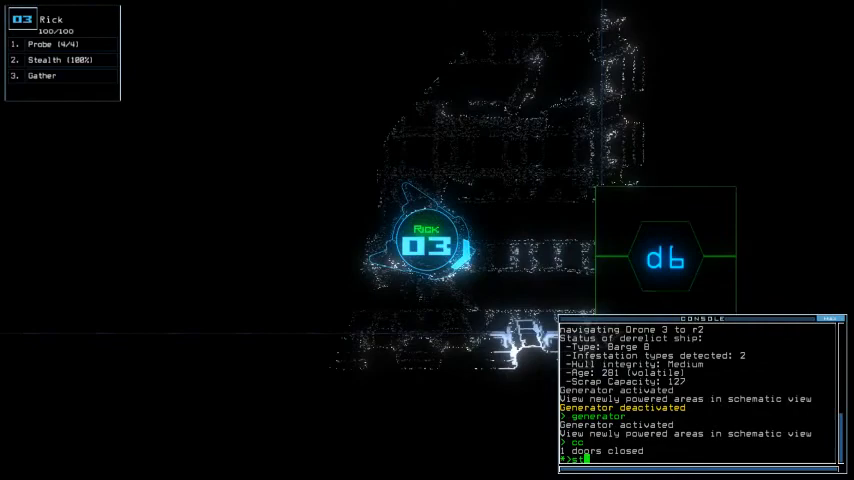
# Step: Engage Rick's drone stealth at d6, then pick the dropped probe back up
pyautogui.write('st:d6')
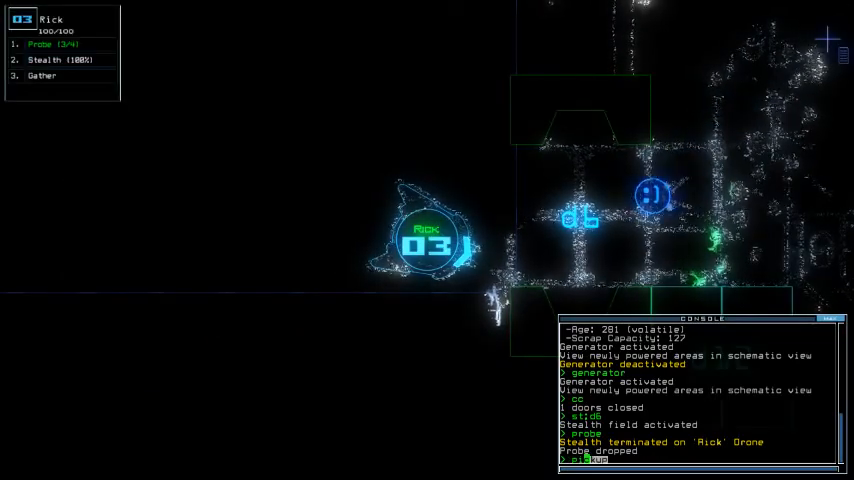
pyautogui.write('pickup')
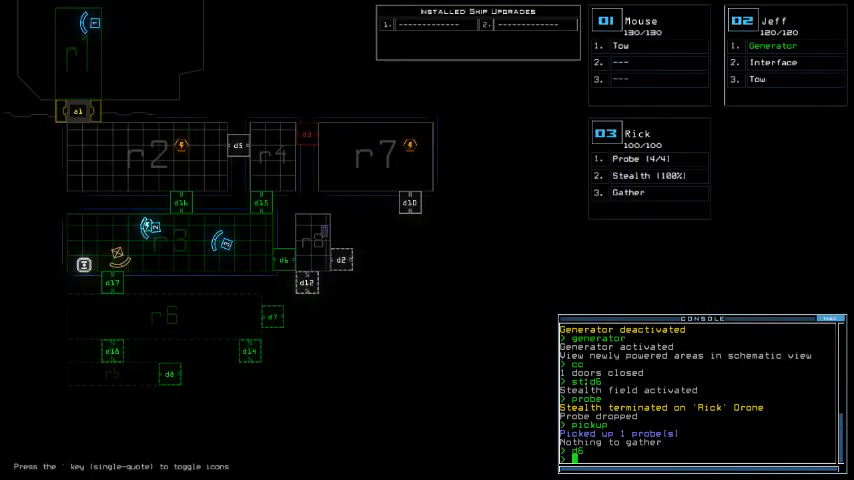
pyautogui.write('time')
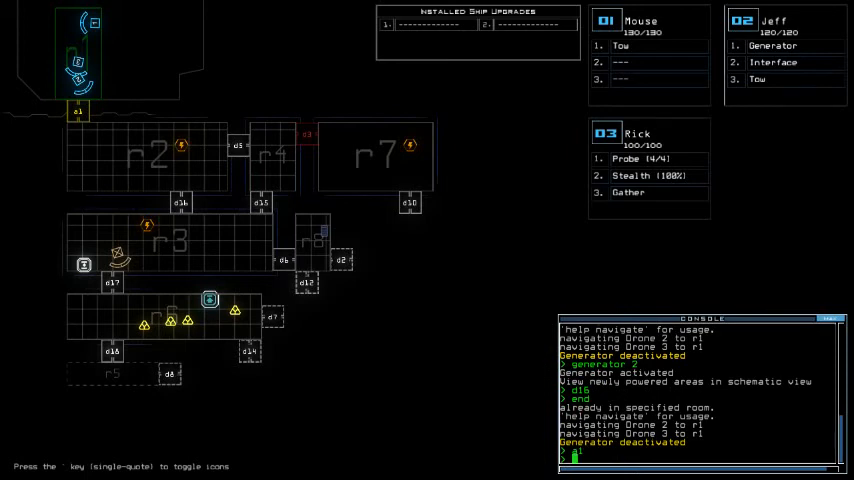
pyautogui.moveTo(348, 128)
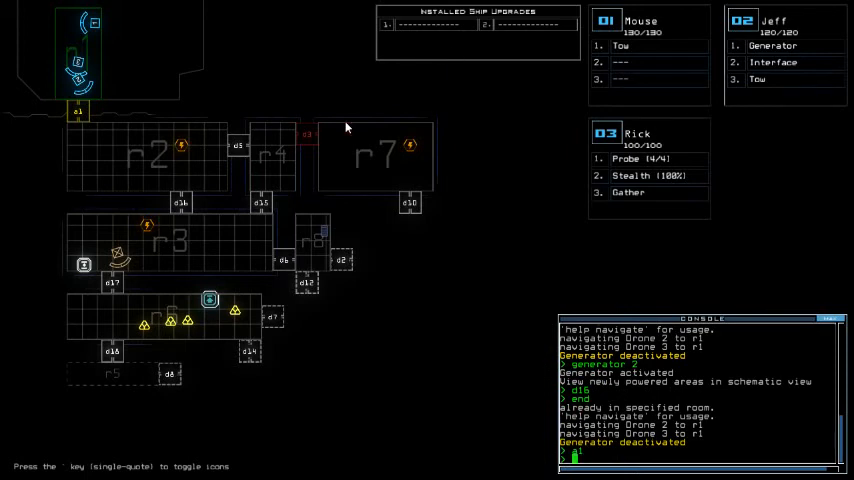
pyautogui.moveTo(356, 104)
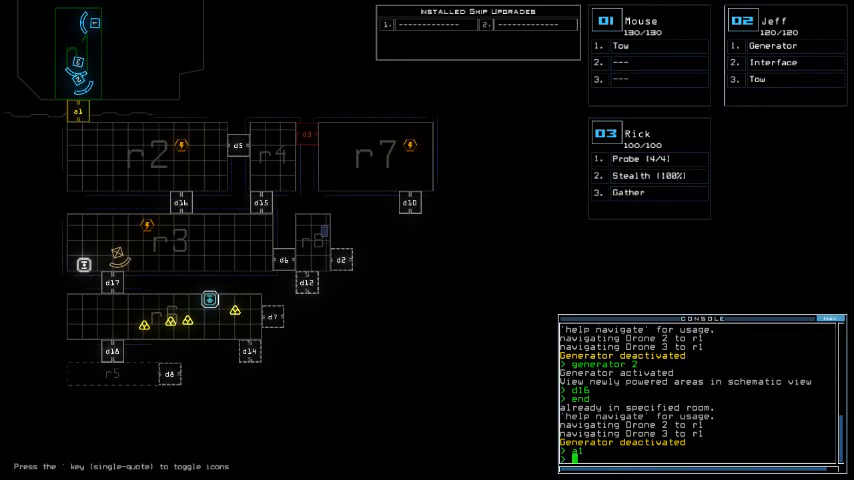
pyautogui.moveTo(560, 170)
pyautogui.write('out')
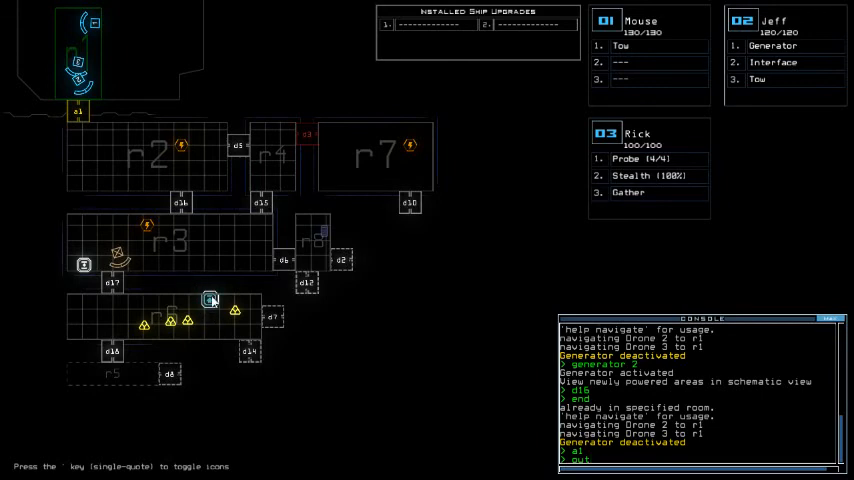
pyautogui.moveTo(196, 140)
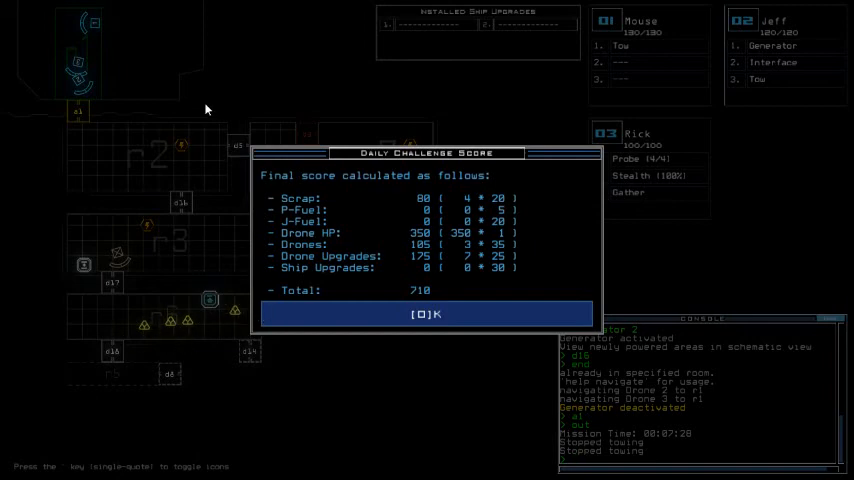
pyautogui.moveTo(428, 340)
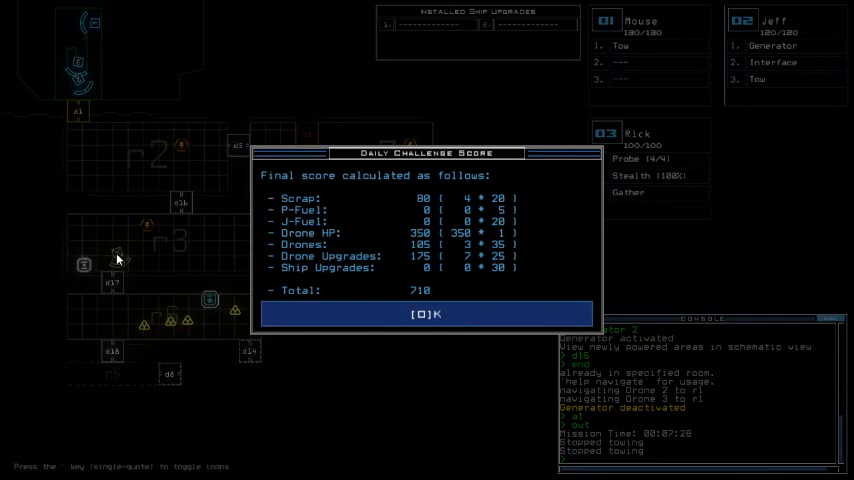
pyautogui.moveTo(184, 116)
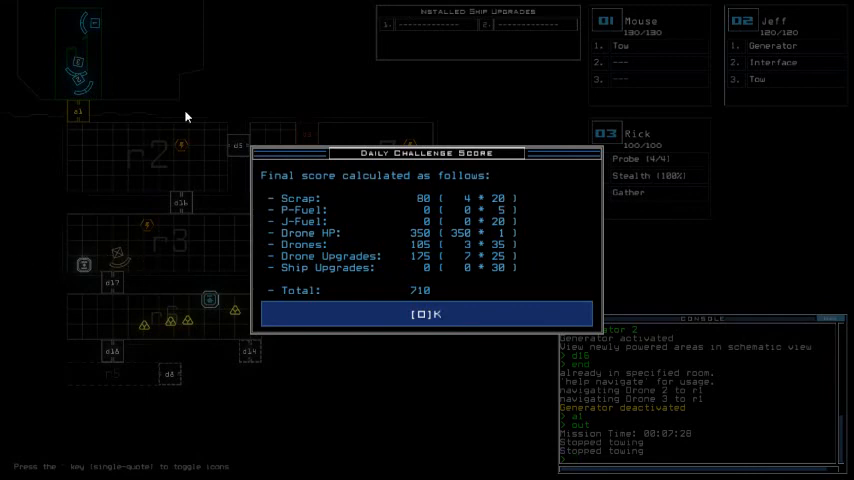
pyautogui.moveTo(212, 314)
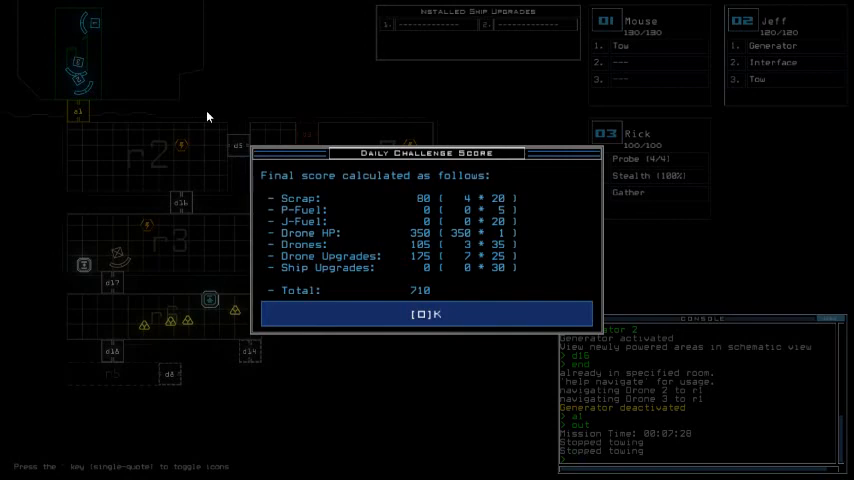
# Step: Dismiss the 710-point Daily Challenge Score breakdown to reach the leaderboard
pyautogui.click(426, 312)
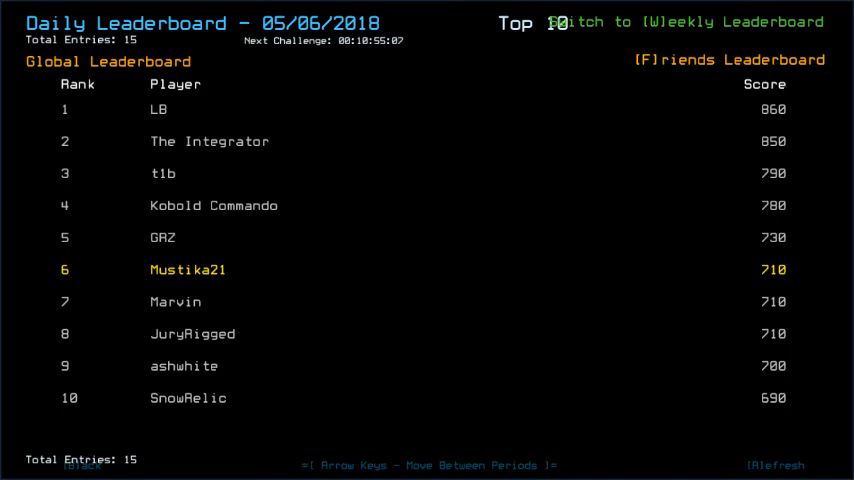
pyautogui.moveTo(530, 136)
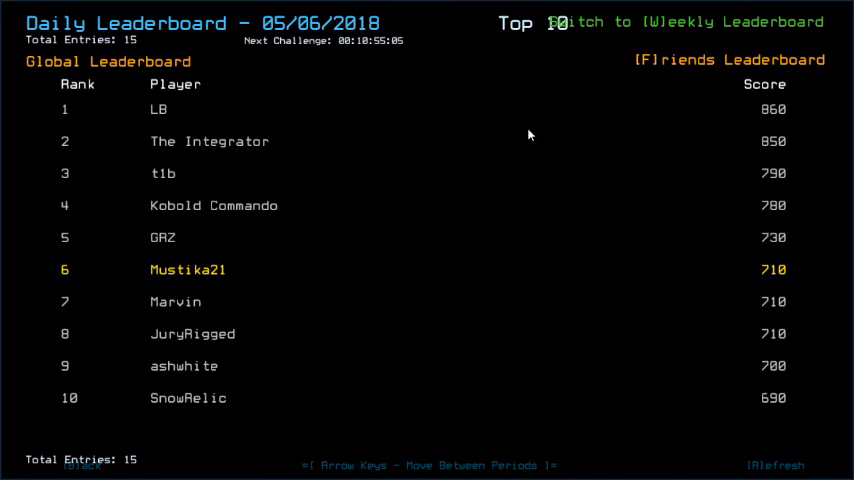
pyautogui.moveTo(524, 110)
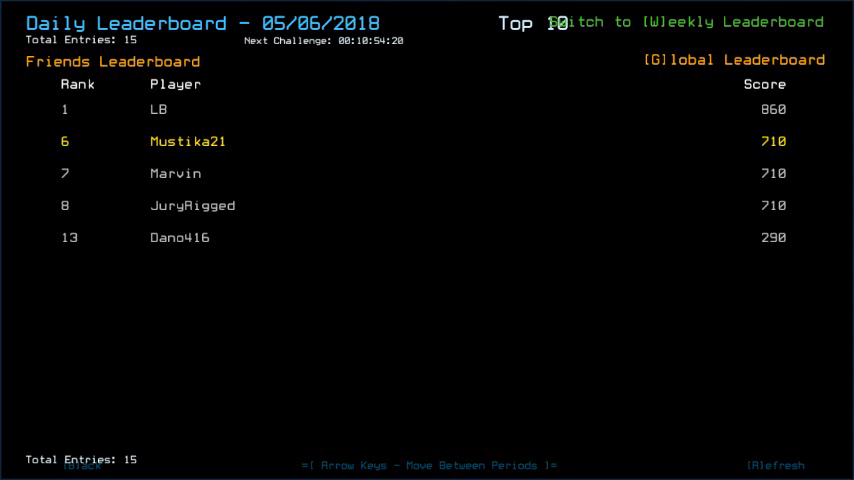
# Step: Switch the daily leaderboard view to the friends-only ranking
pyautogui.click(732, 60)
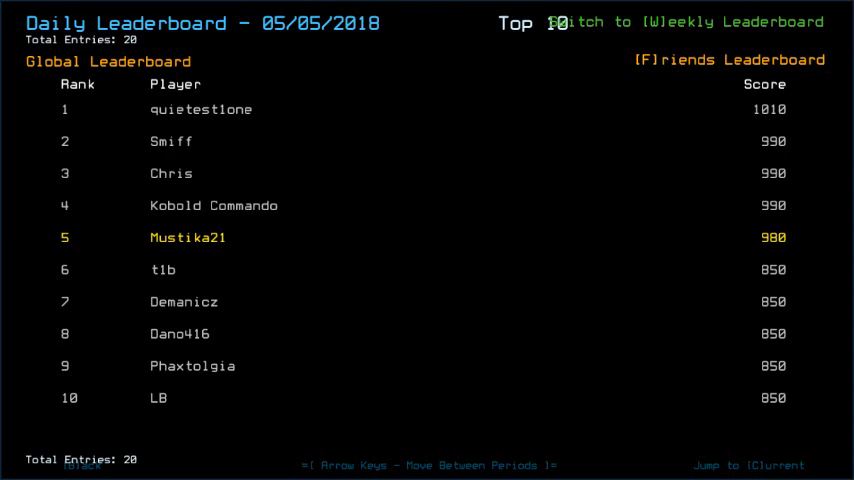
pyautogui.moveTo(764, 112)
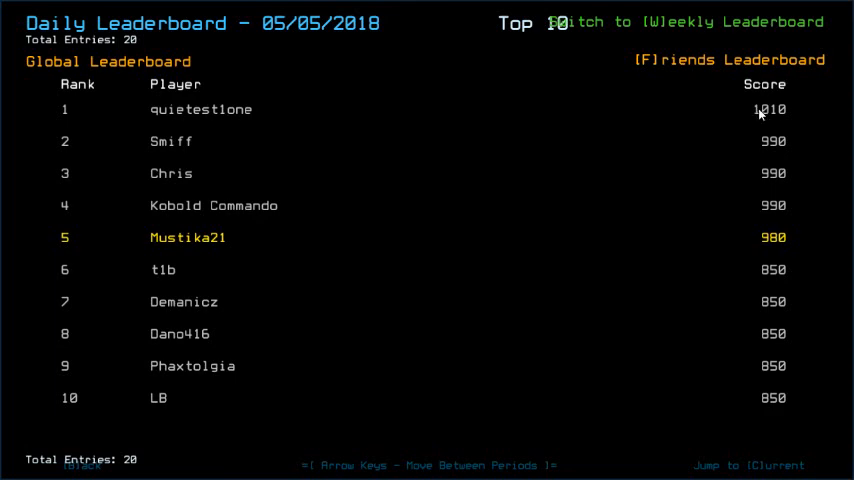
pyautogui.moveTo(728, 132)
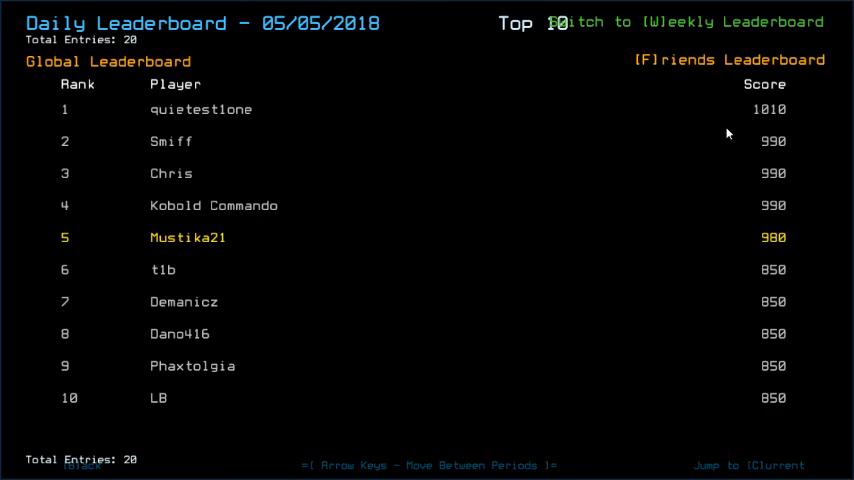